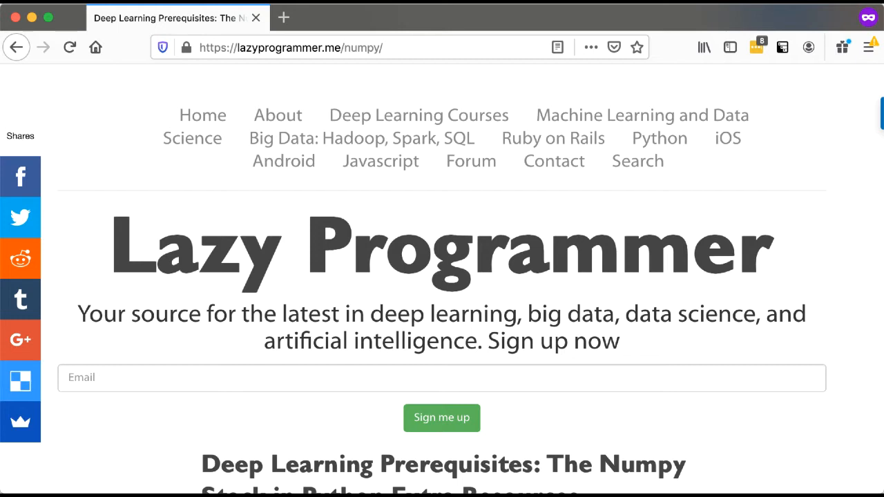
pyautogui.moveTo(134, 344)
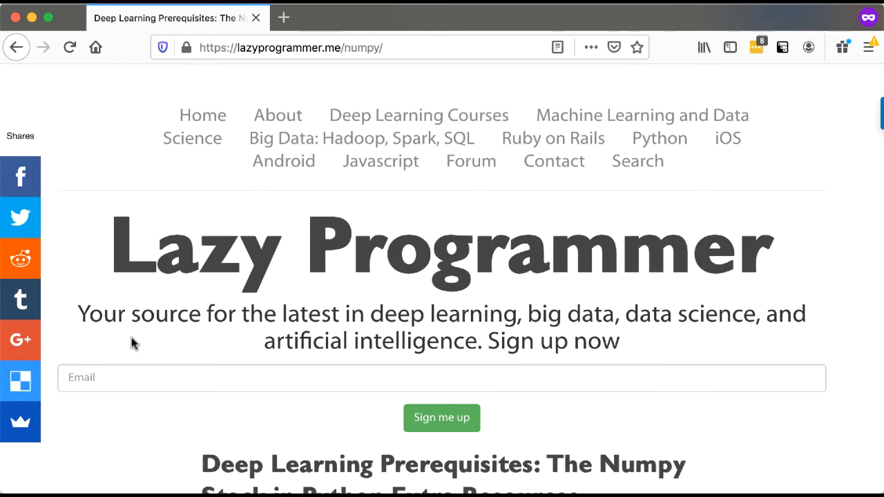
pyautogui.scroll(-3)
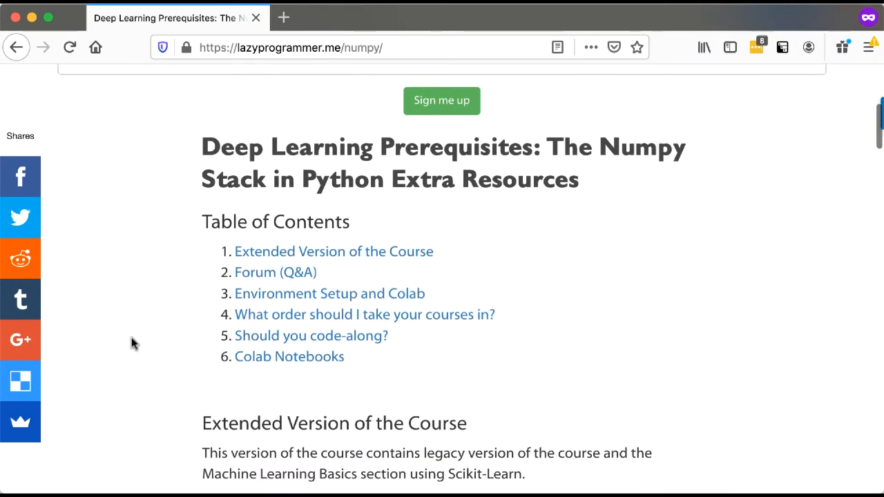
pyautogui.scroll(-3)
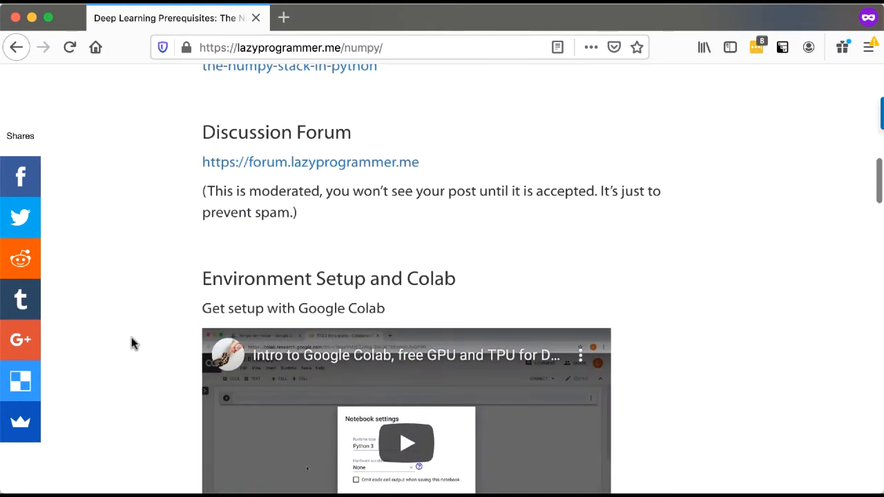
pyautogui.scroll(-3)
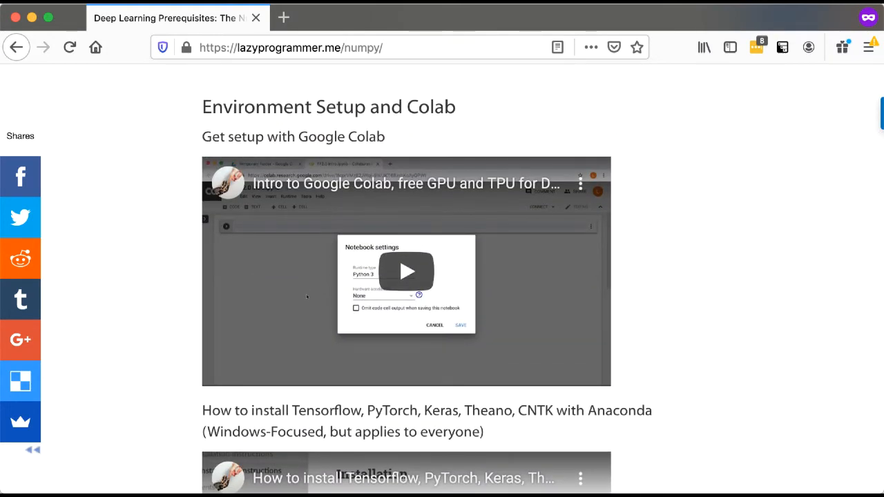
pyautogui.scroll(-3)
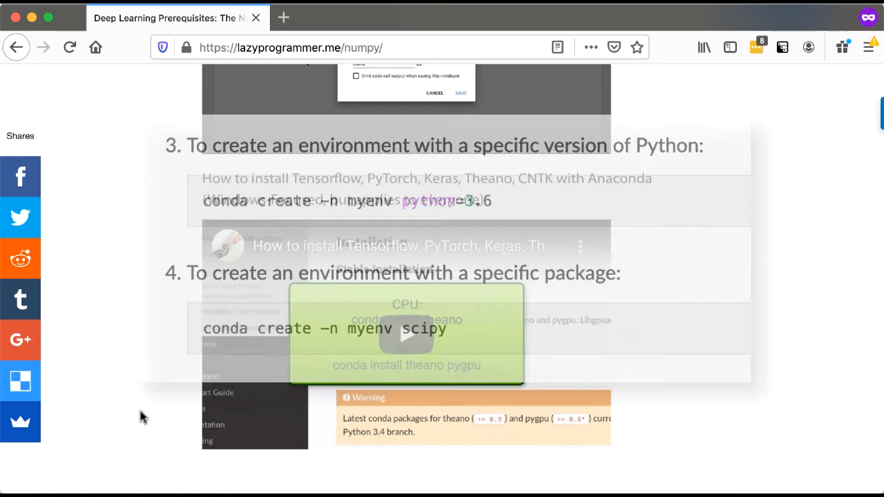
pyautogui.scroll(-3)
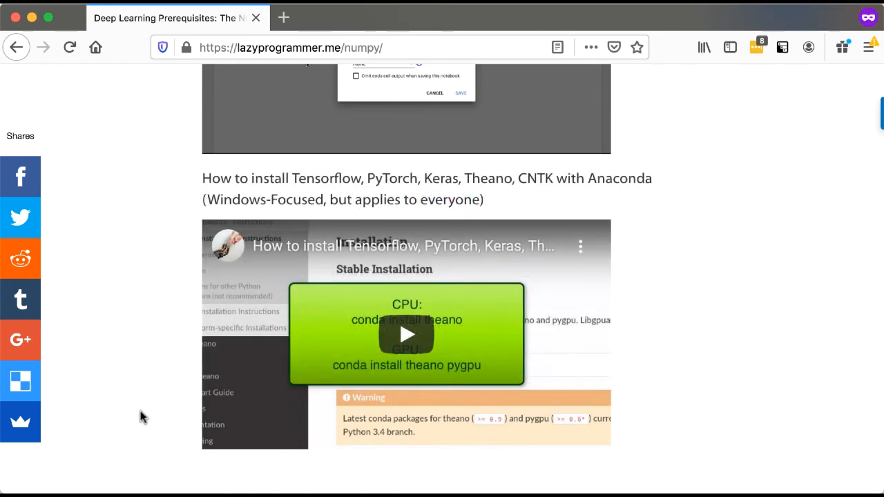
pyautogui.scroll(-3)
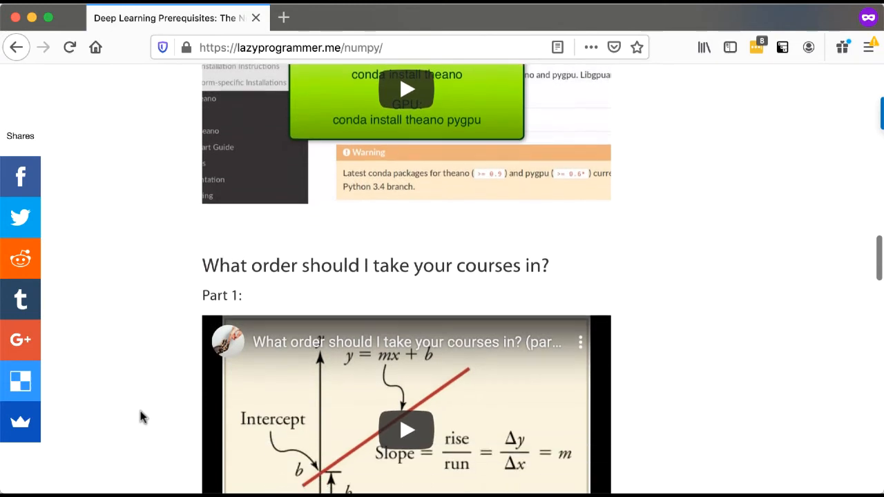
pyautogui.scroll(-3)
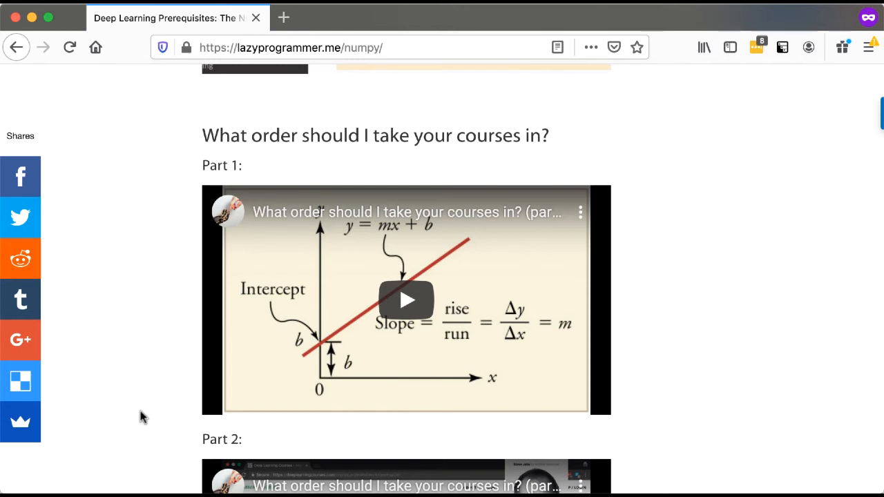
pyautogui.scroll(-3)
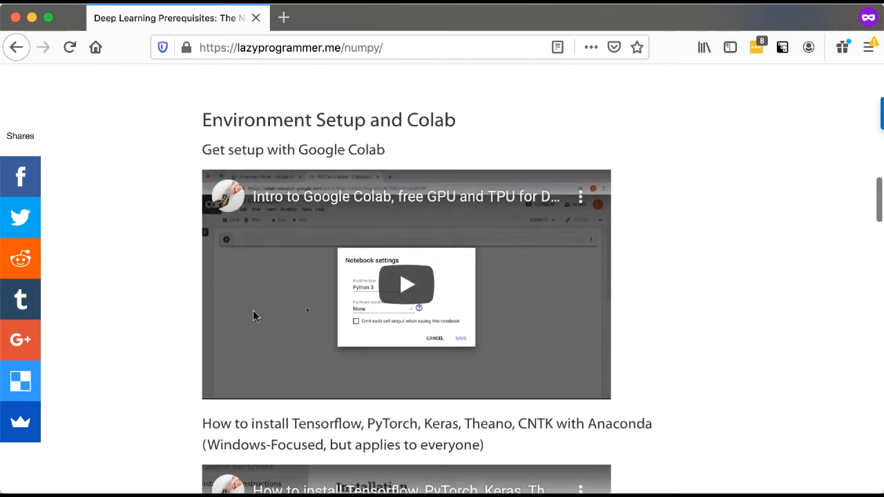
pyautogui.scroll(3)
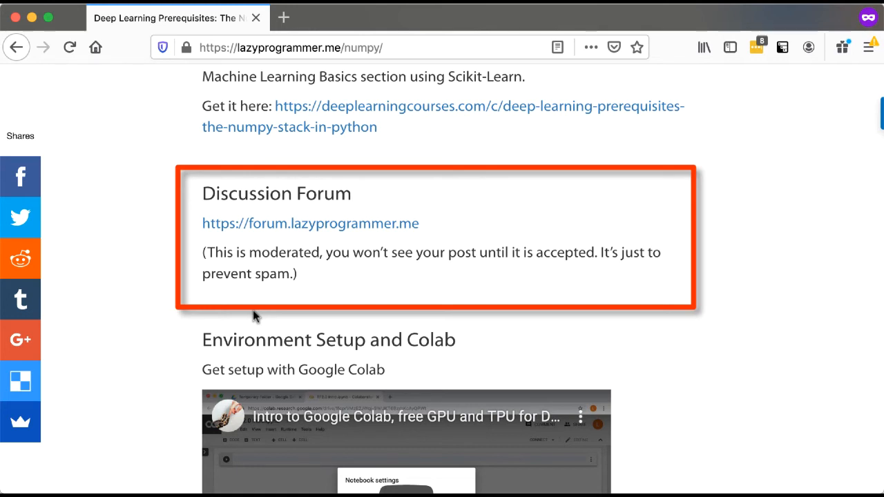
pyautogui.scroll(-3)
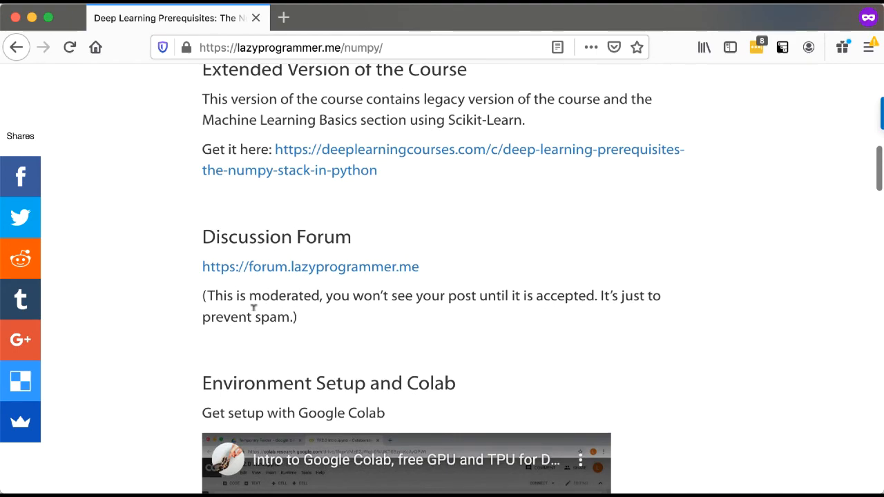
pyautogui.scroll(3)
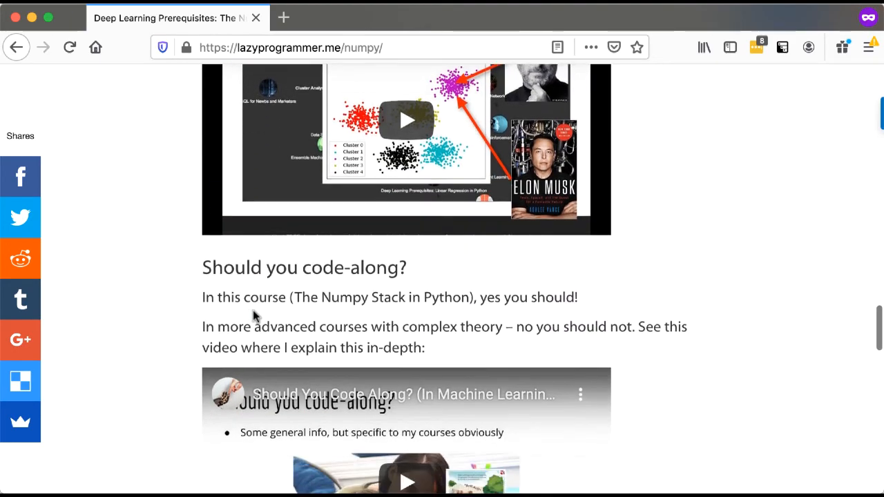
pyautogui.scroll(-3)
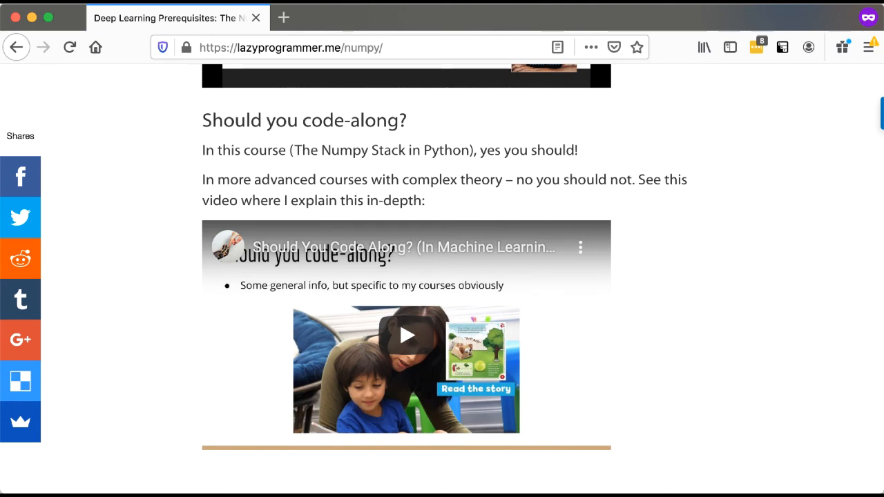
pyautogui.scroll(-3)
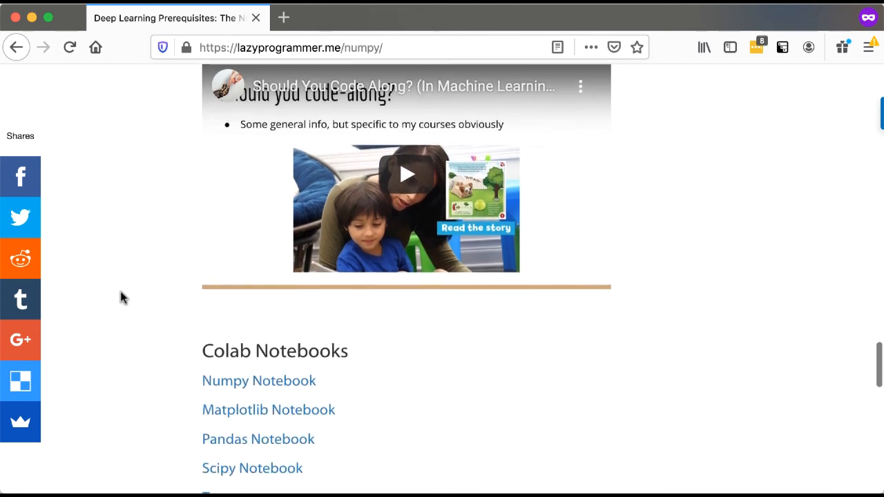
pyautogui.scroll(-3)
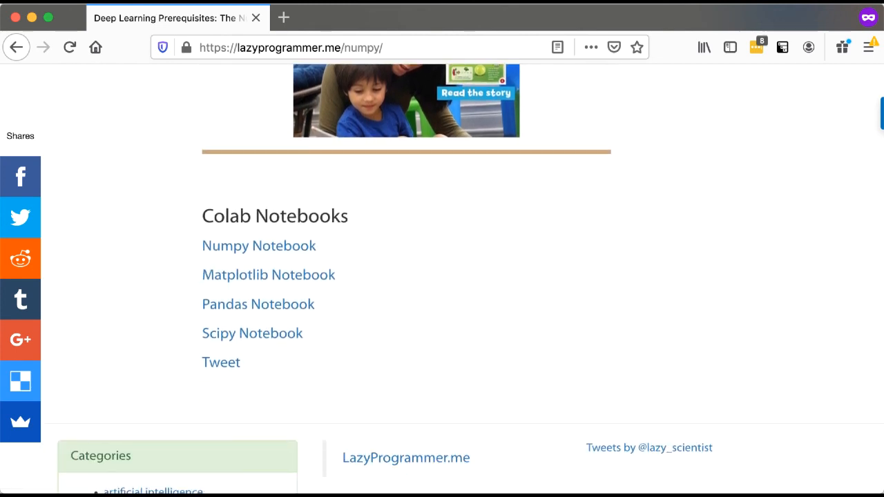